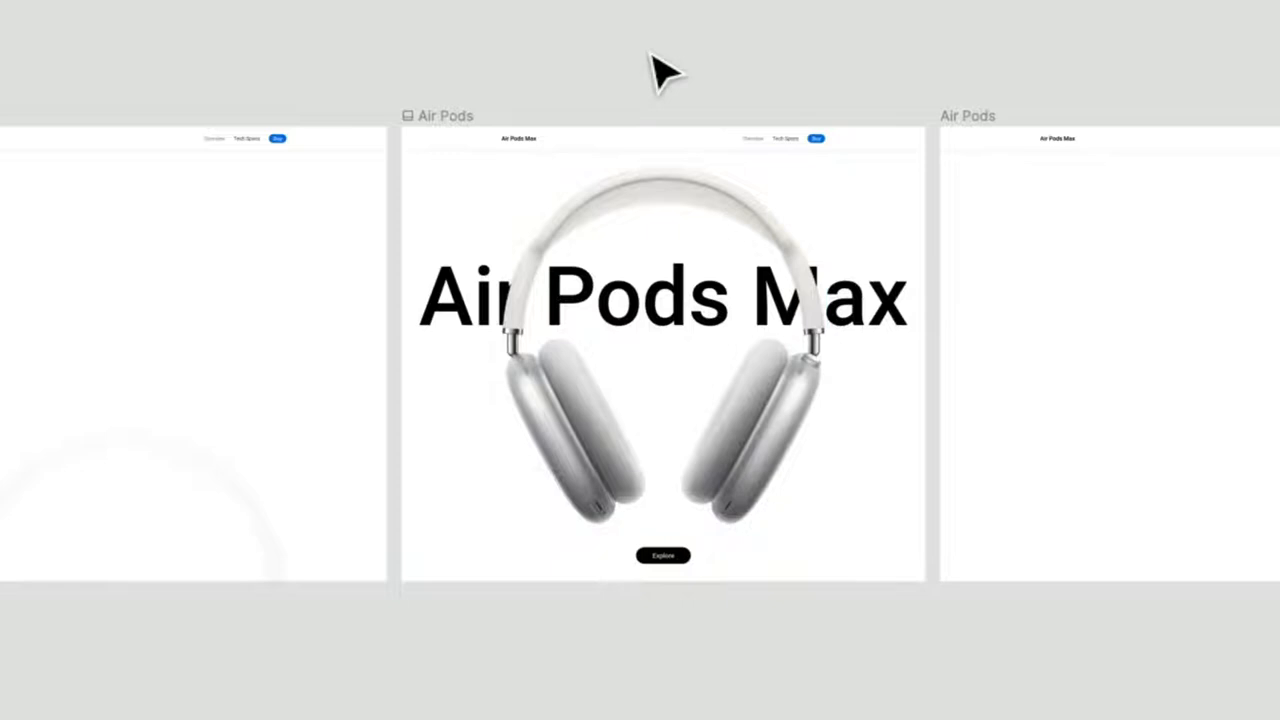
# - Launch the Air Pods Max parallax frame as a prototype presentation
pyautogui.click(663, 350)
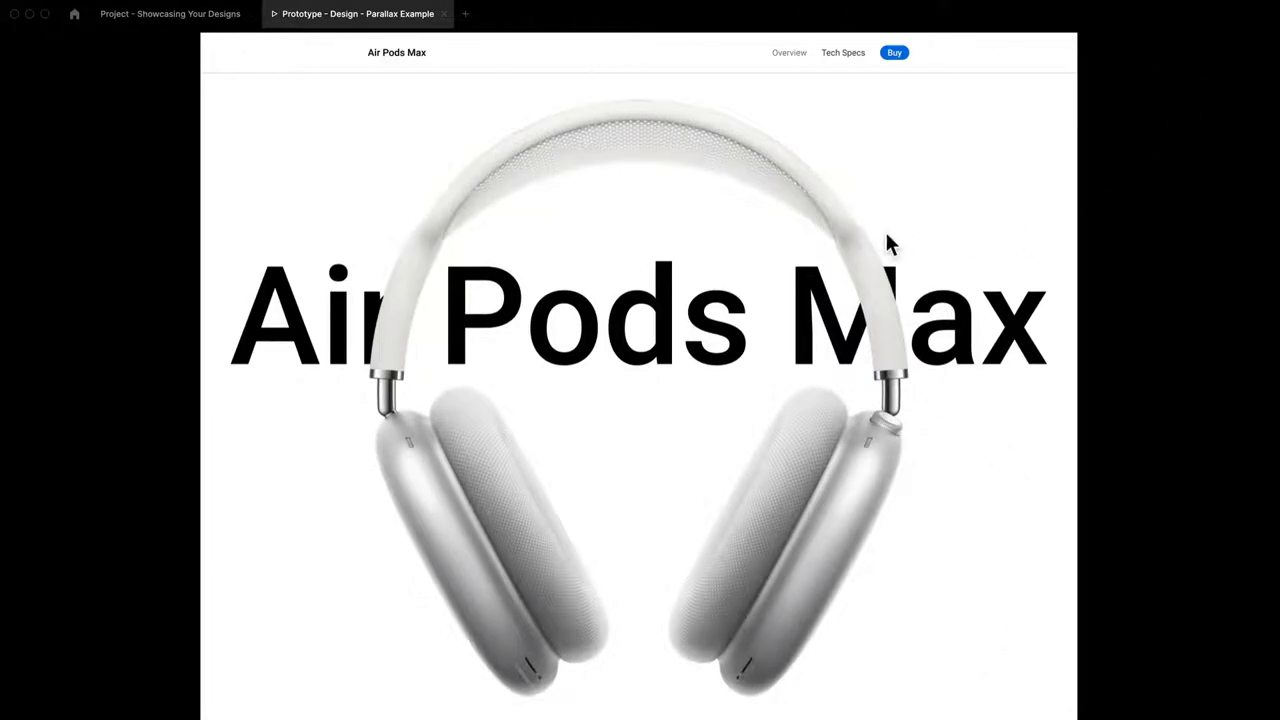
pyautogui.moveTo(990, 10)
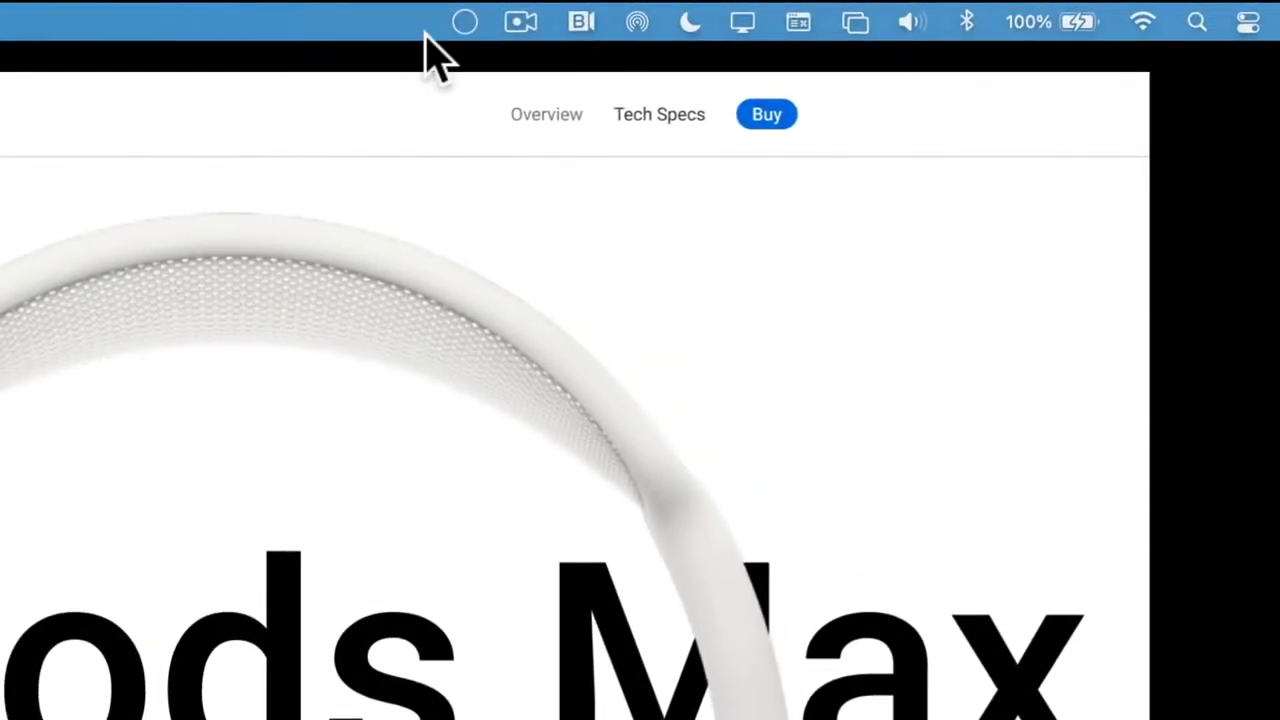
pyautogui.moveTo(465, 22)
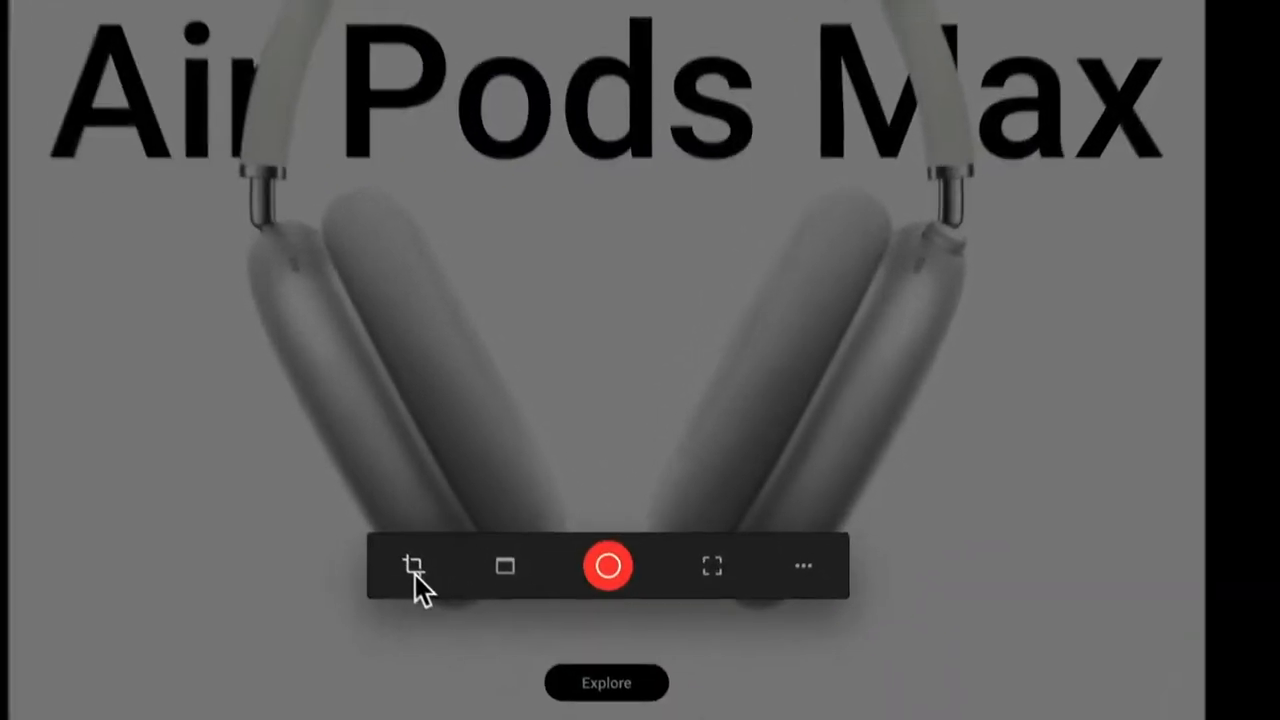
pyautogui.click(414, 567)
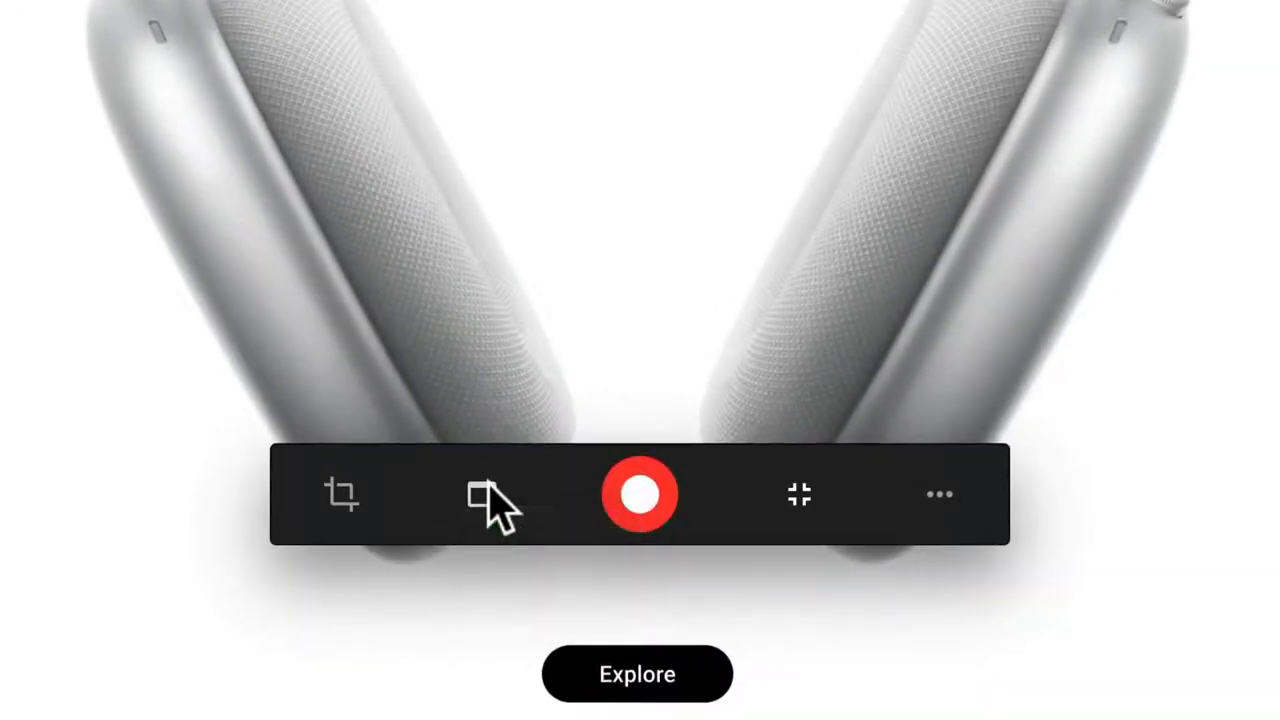
pyautogui.click(480, 494)
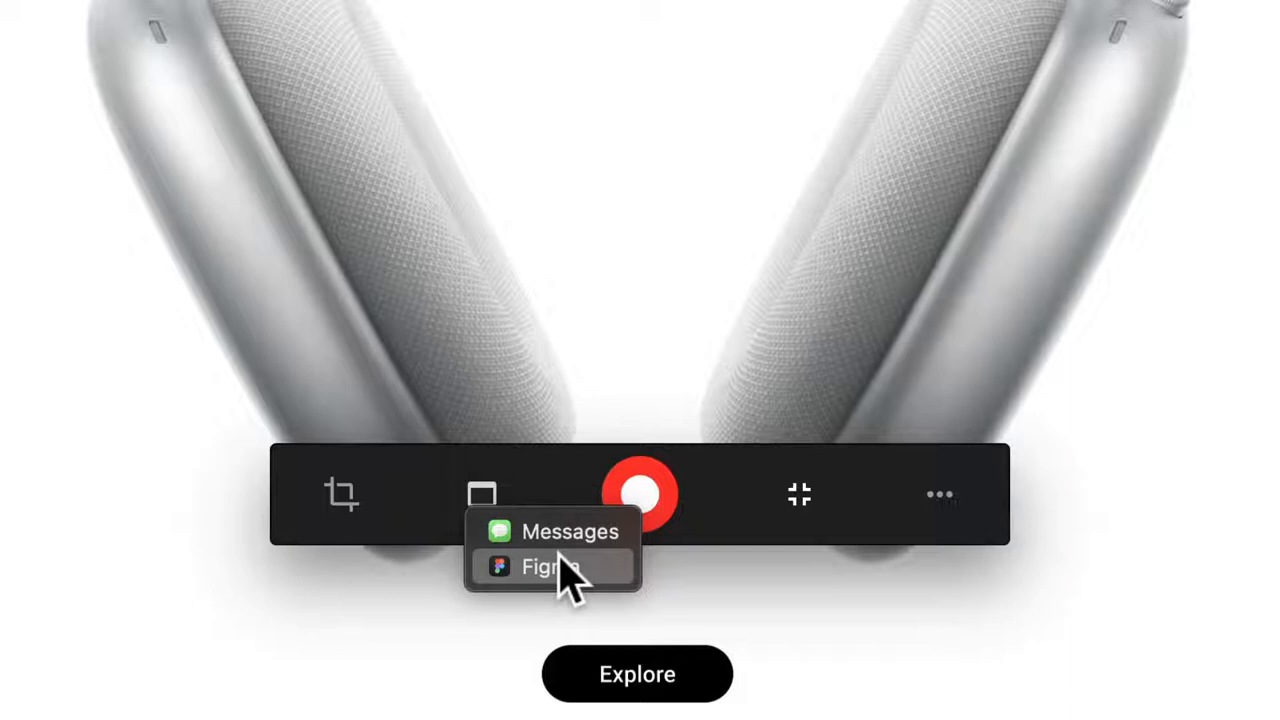
pyautogui.moveTo(660, 550)
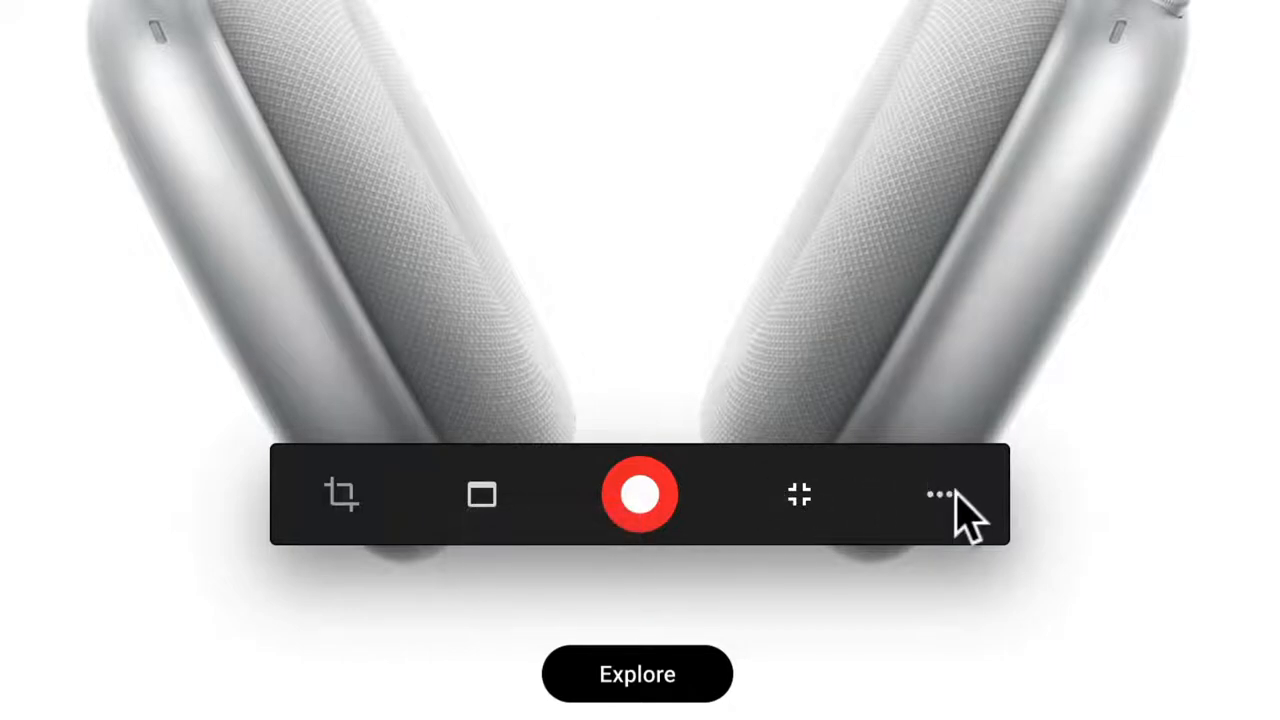
pyautogui.click(939, 494)
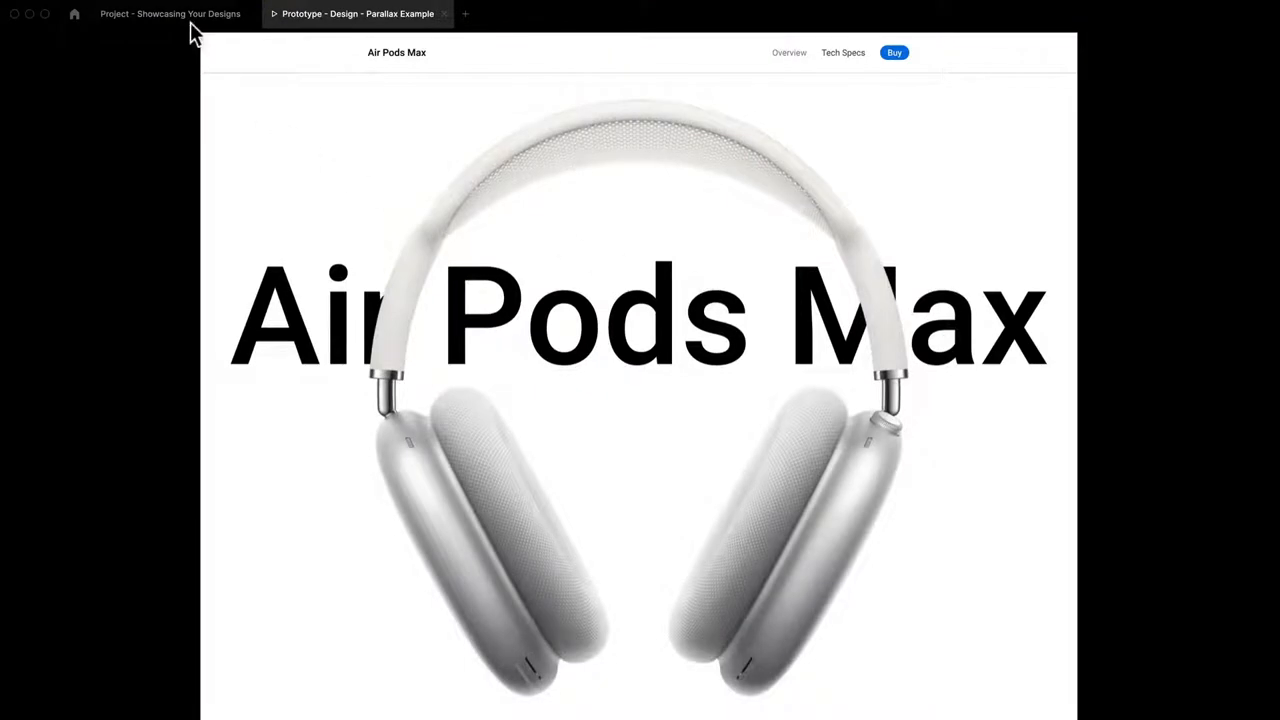
# - Set the prototype background colour to FFFFFF in the design file's Prototype settings
pyautogui.click(170, 13)
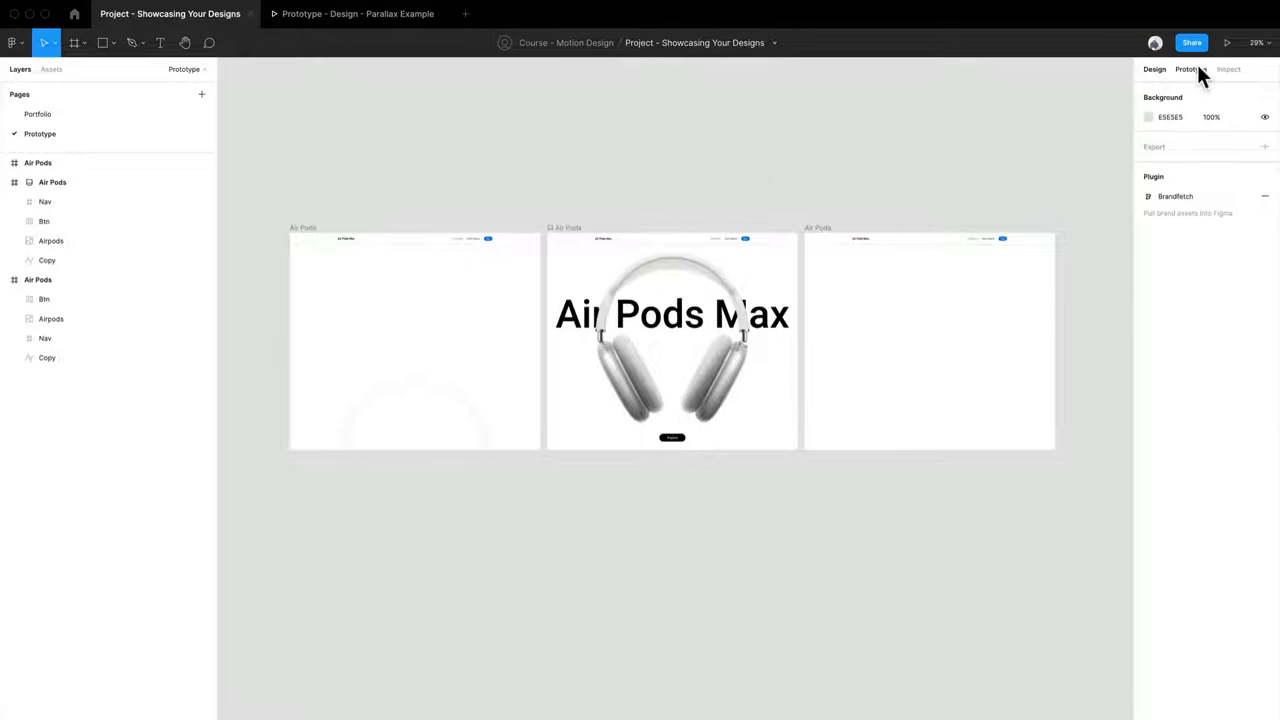
pyautogui.click(1190, 69)
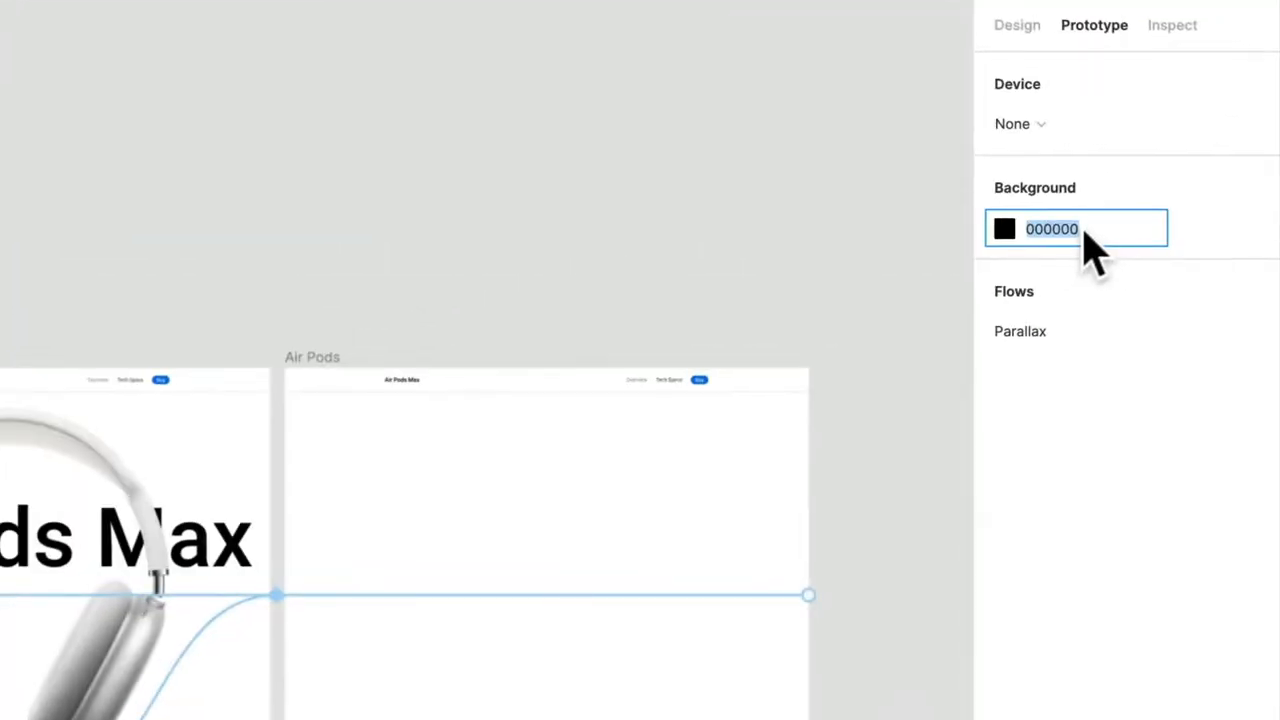
pyautogui.write('FFFFFF')
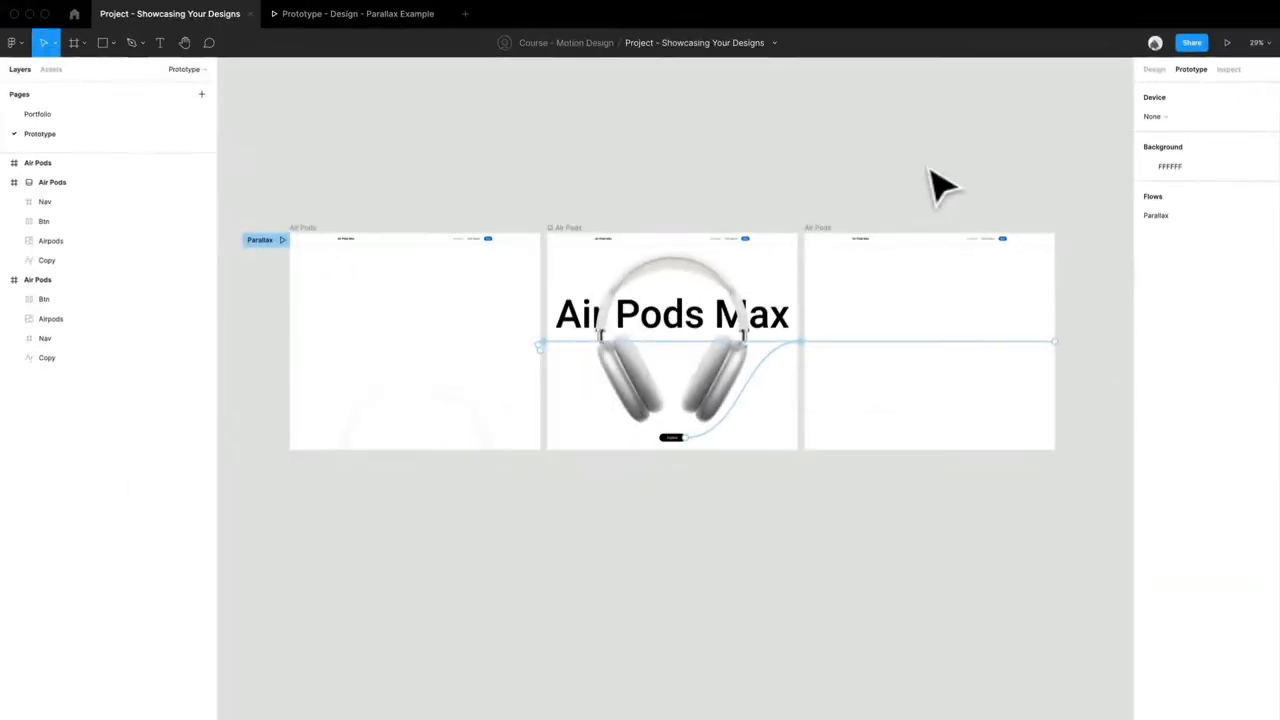
pyautogui.click(1227, 42)
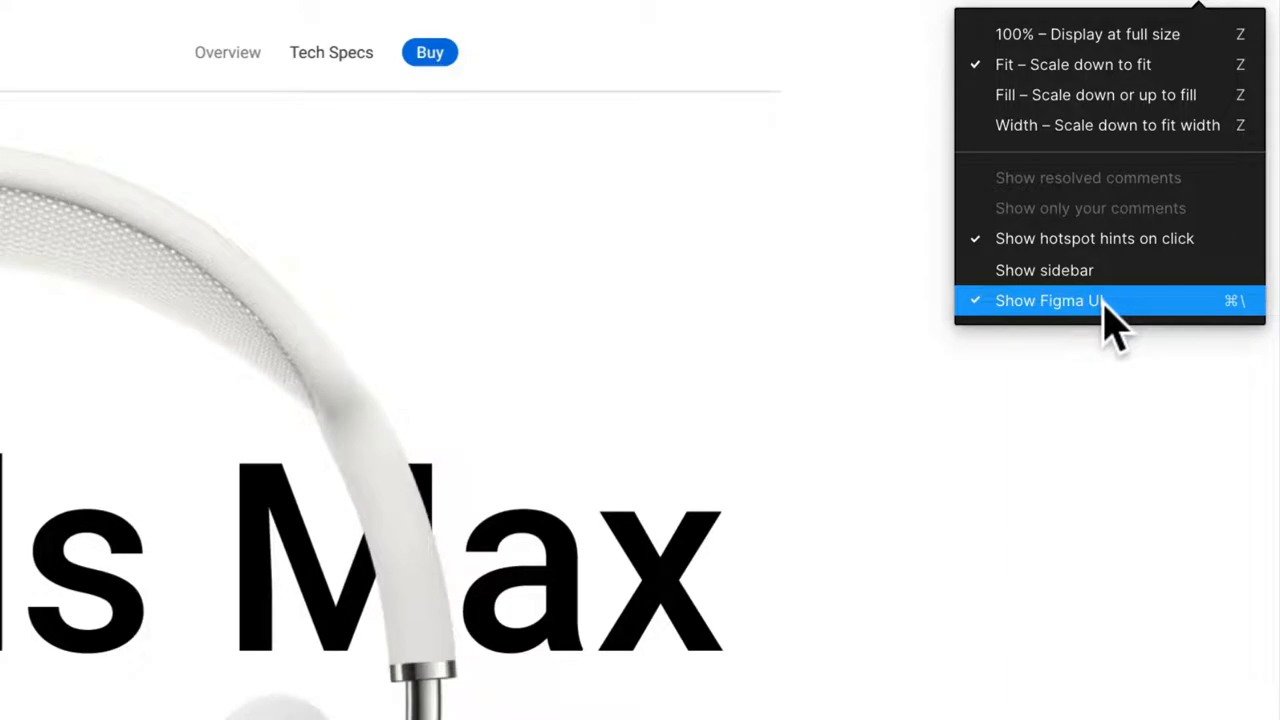
pyautogui.moveTo(1250, 325)
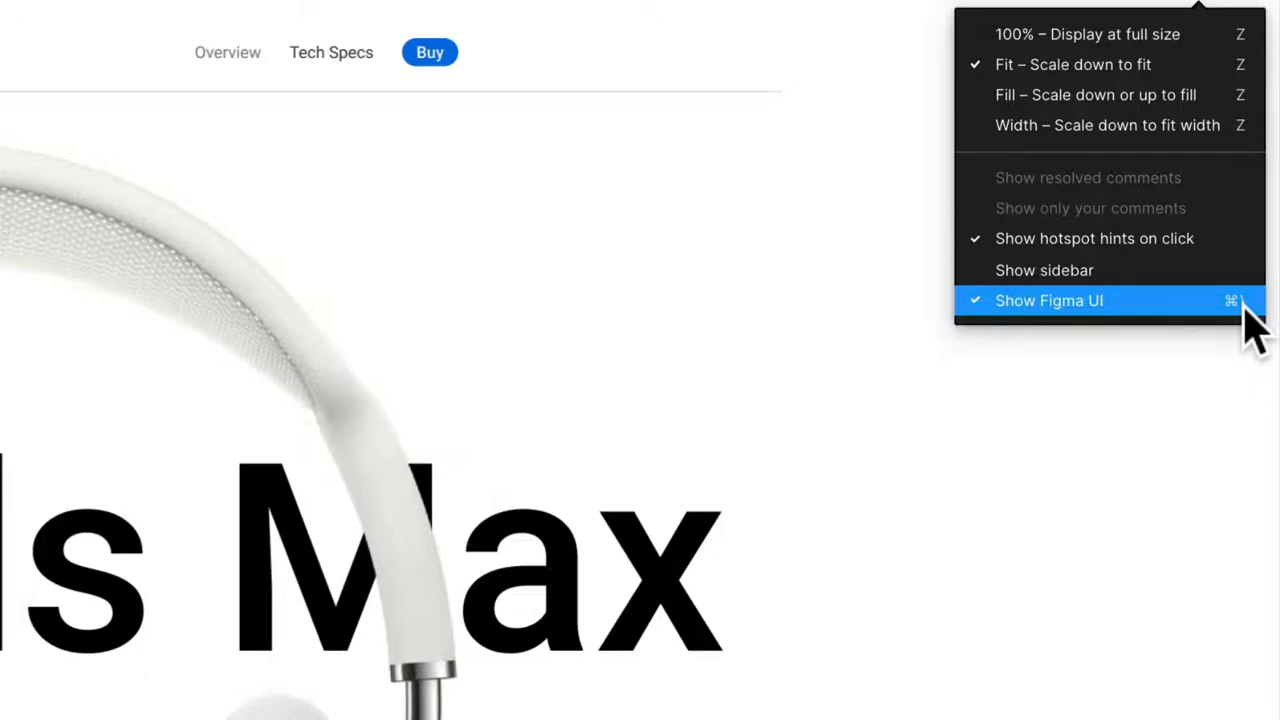
# - Untick Show Figma UI so the prototype fills the screen on white
pyautogui.click(1049, 300)
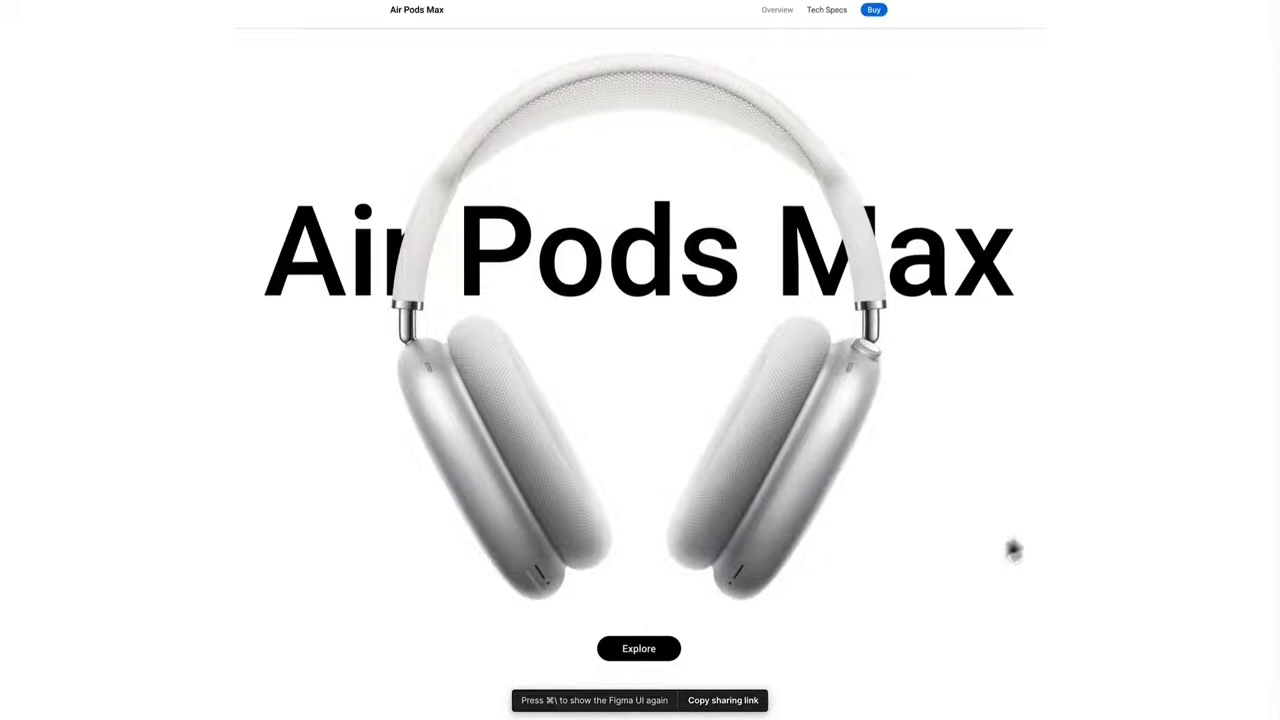
pyautogui.moveTo(1035, 530)
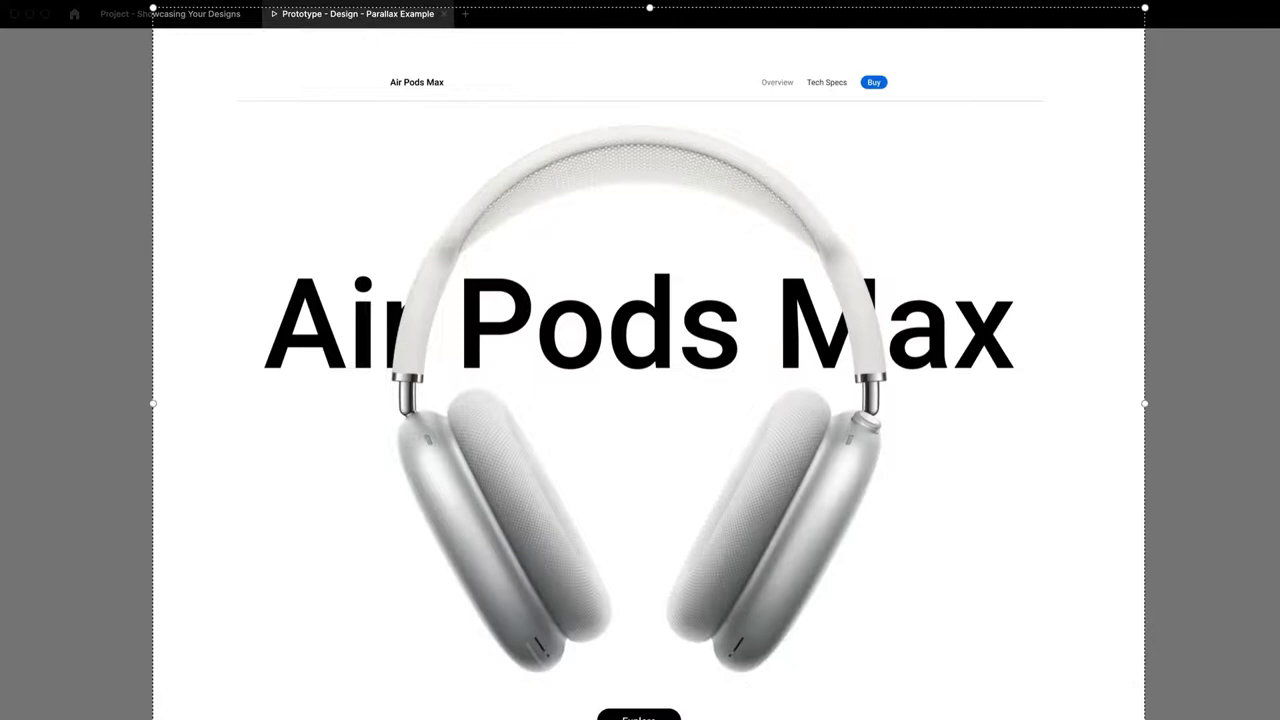
# - Lower Kap's capture area top edge below the tabs and start recording
pyautogui.scroll(-3)
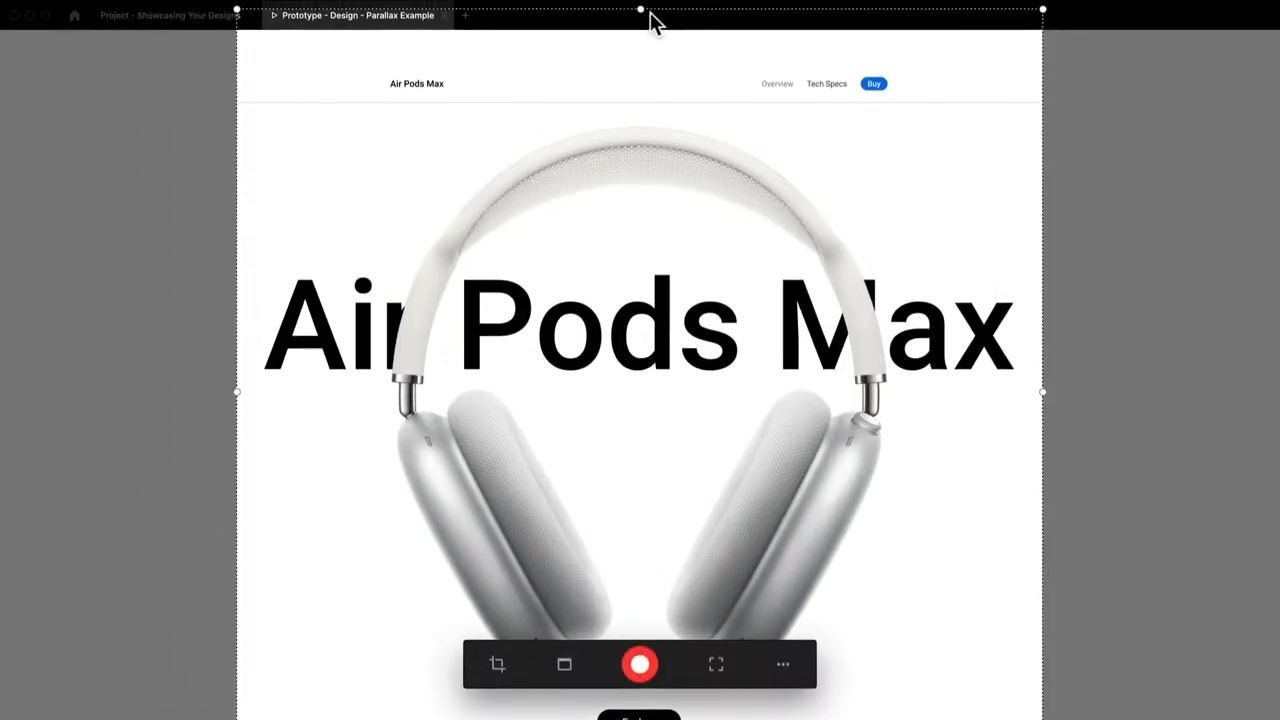
pyautogui.click(640, 663)
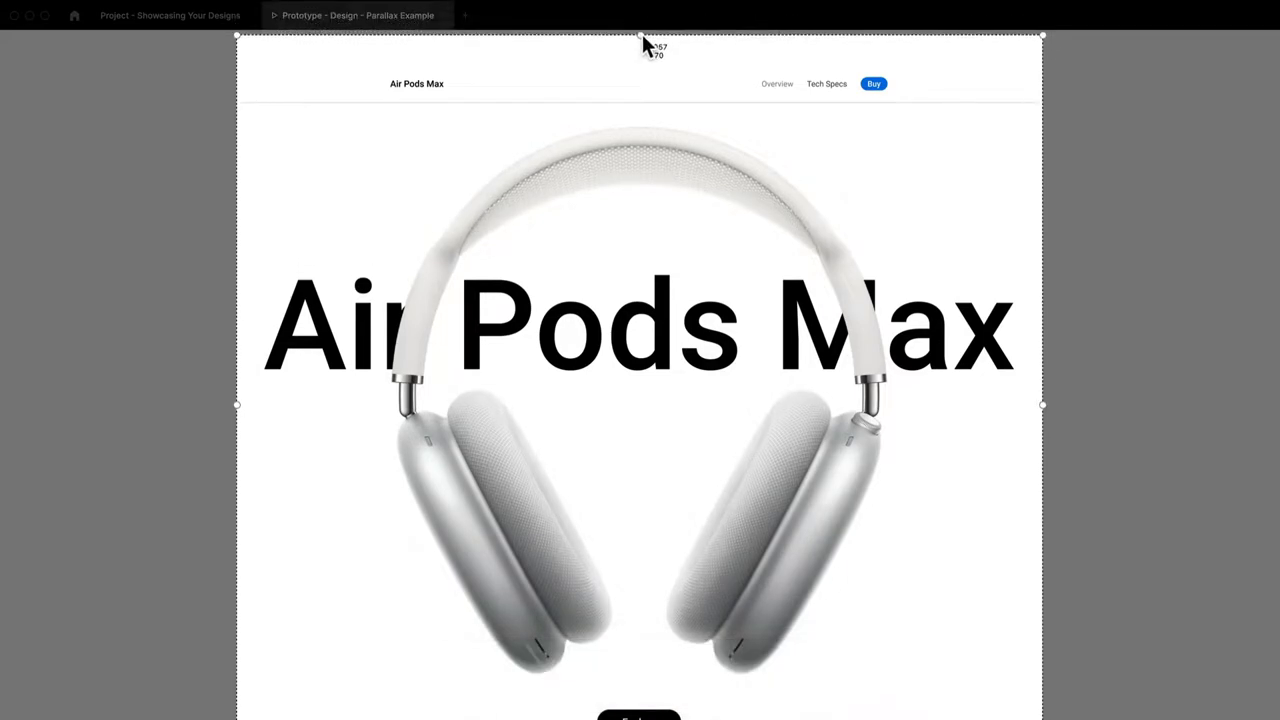
pyautogui.moveTo(640, 42); pyautogui.dragTo(640, 57)
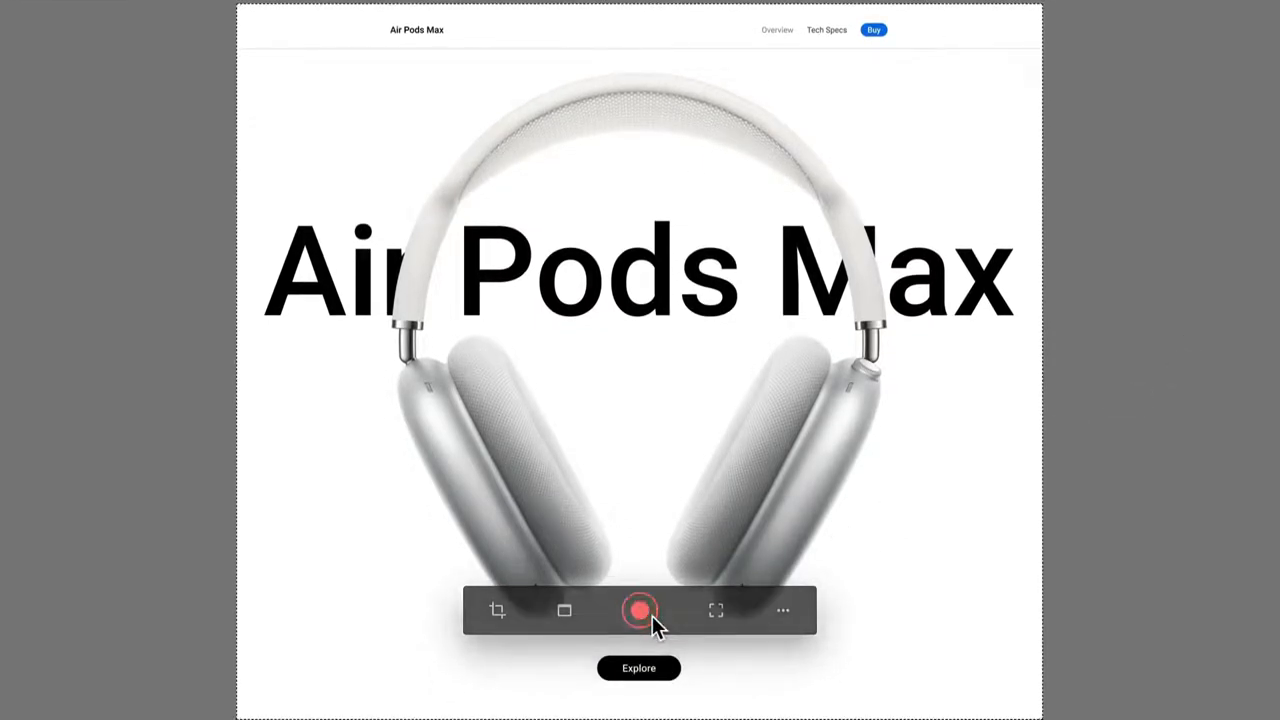
pyautogui.click(639, 610)
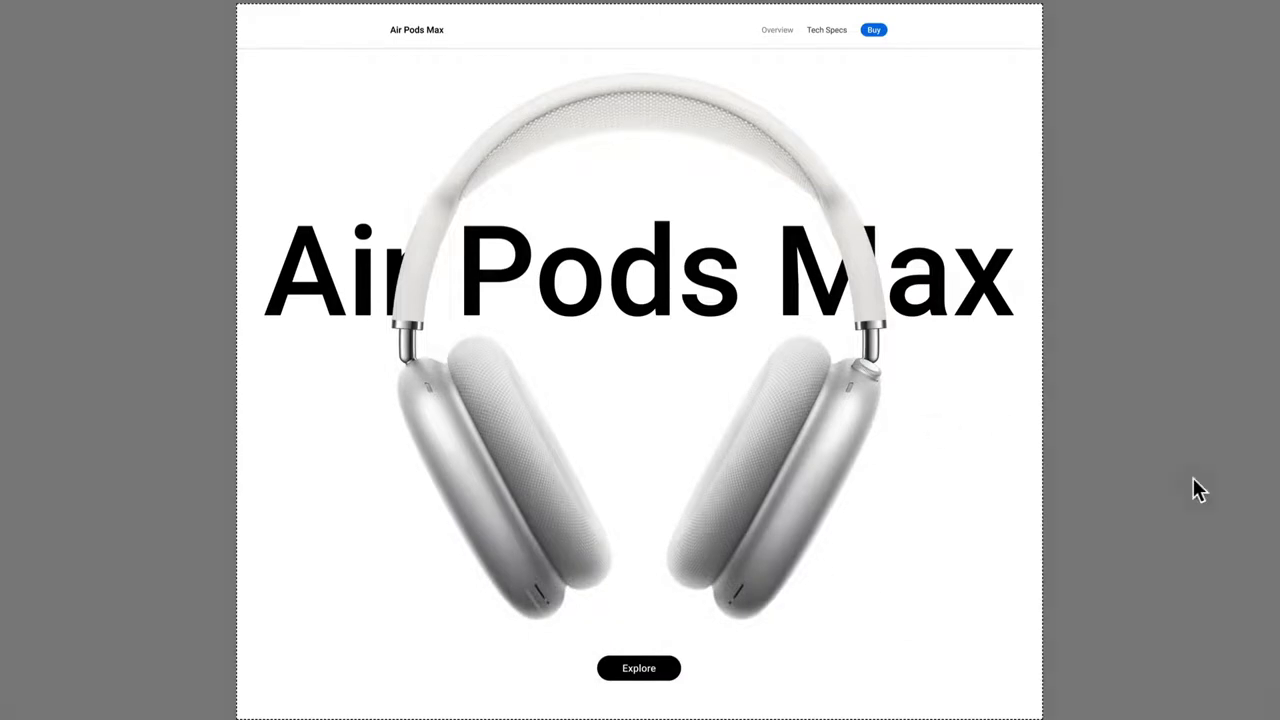
pyautogui.moveTo(718, 620)
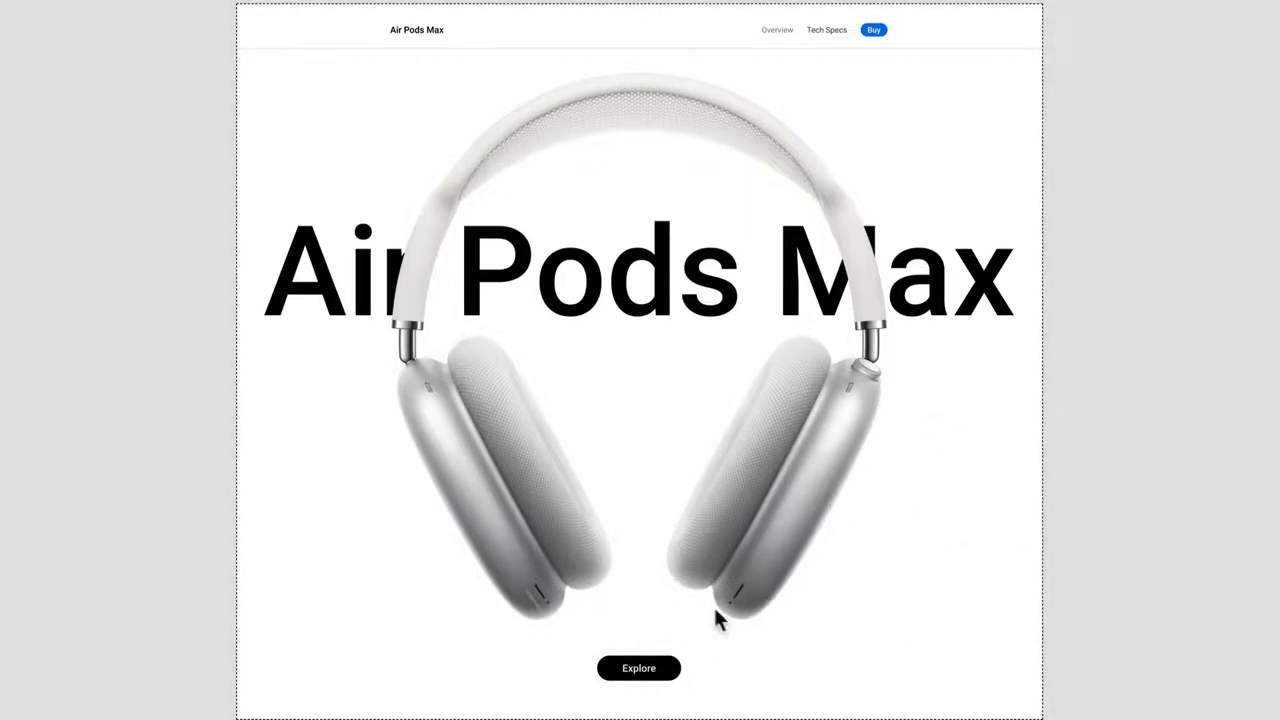
pyautogui.moveTo(639, 668)
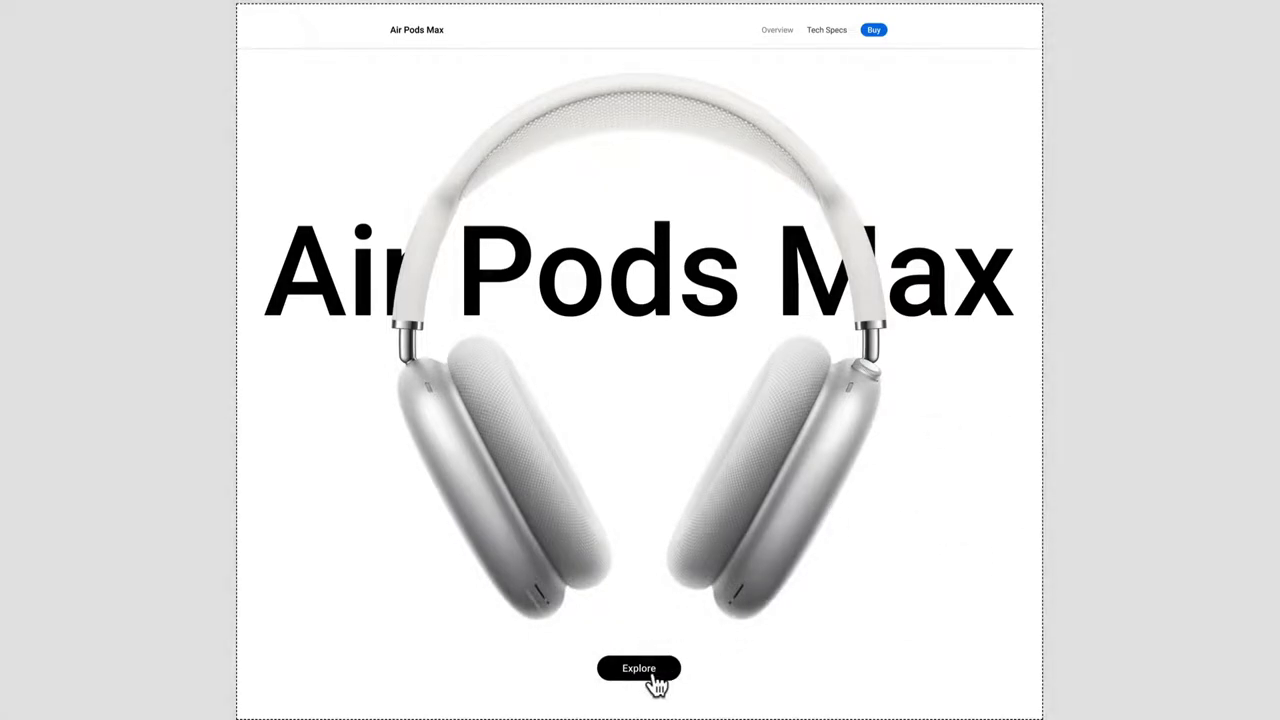
pyautogui.moveTo(1170, 610)
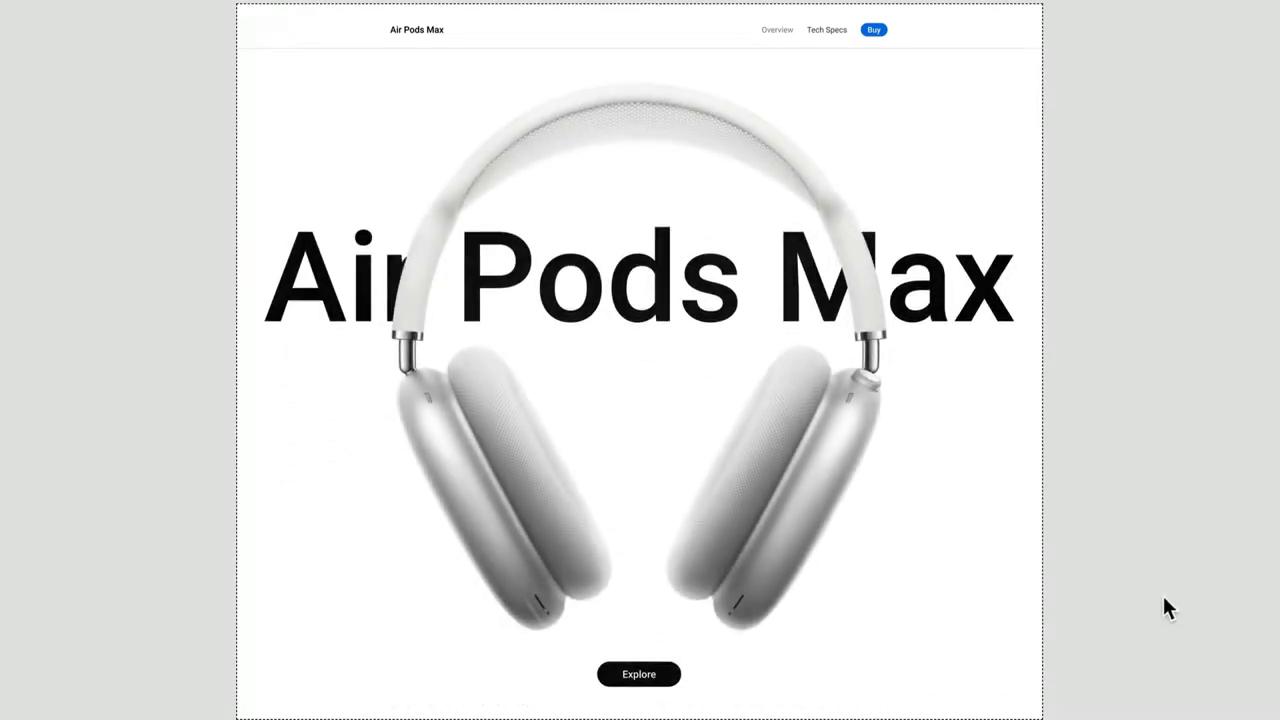
# - Scroll down the AirPods Max prototype to trigger the parallax animation
pyautogui.scroll(-3)
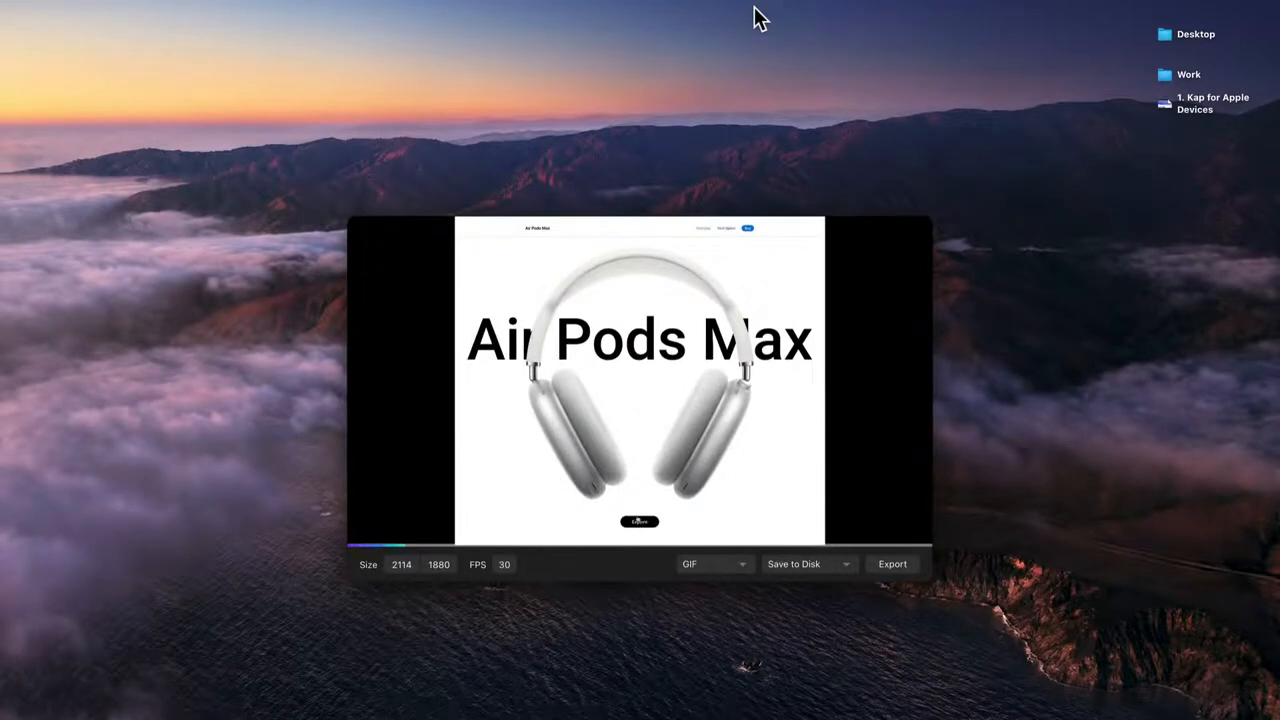
pyautogui.moveTo(893, 197)
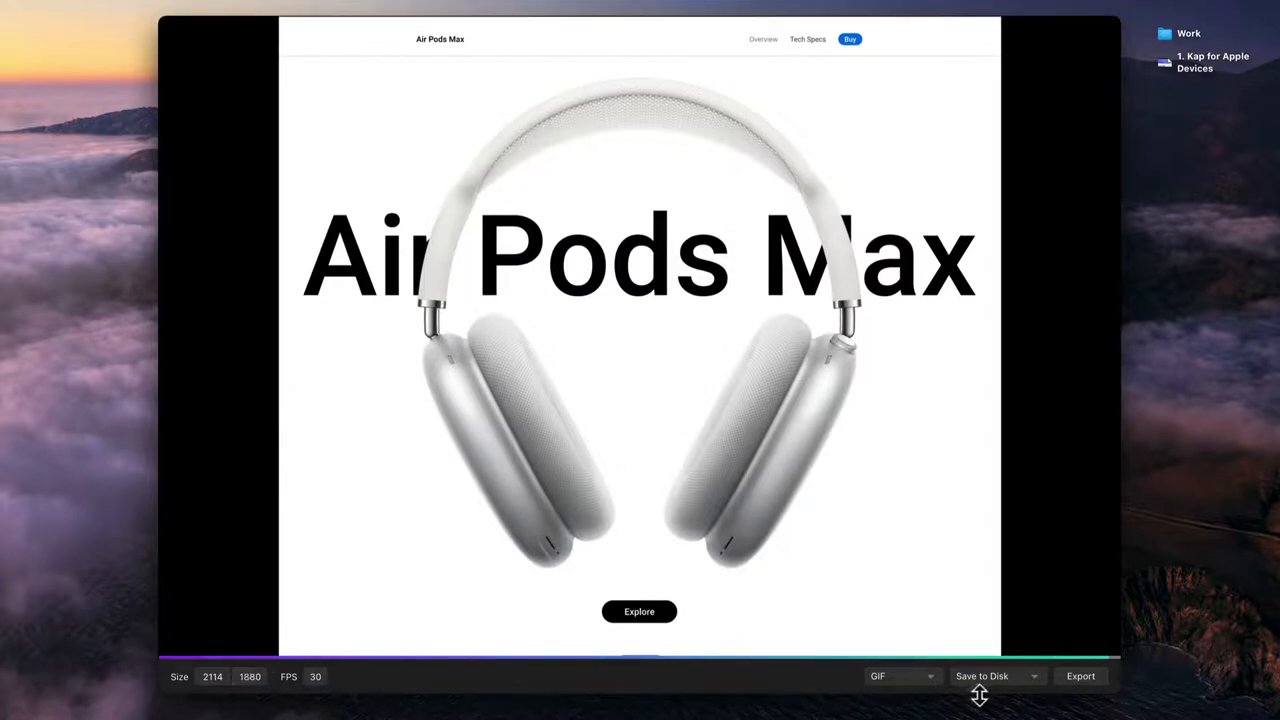
pyautogui.click(878, 676)
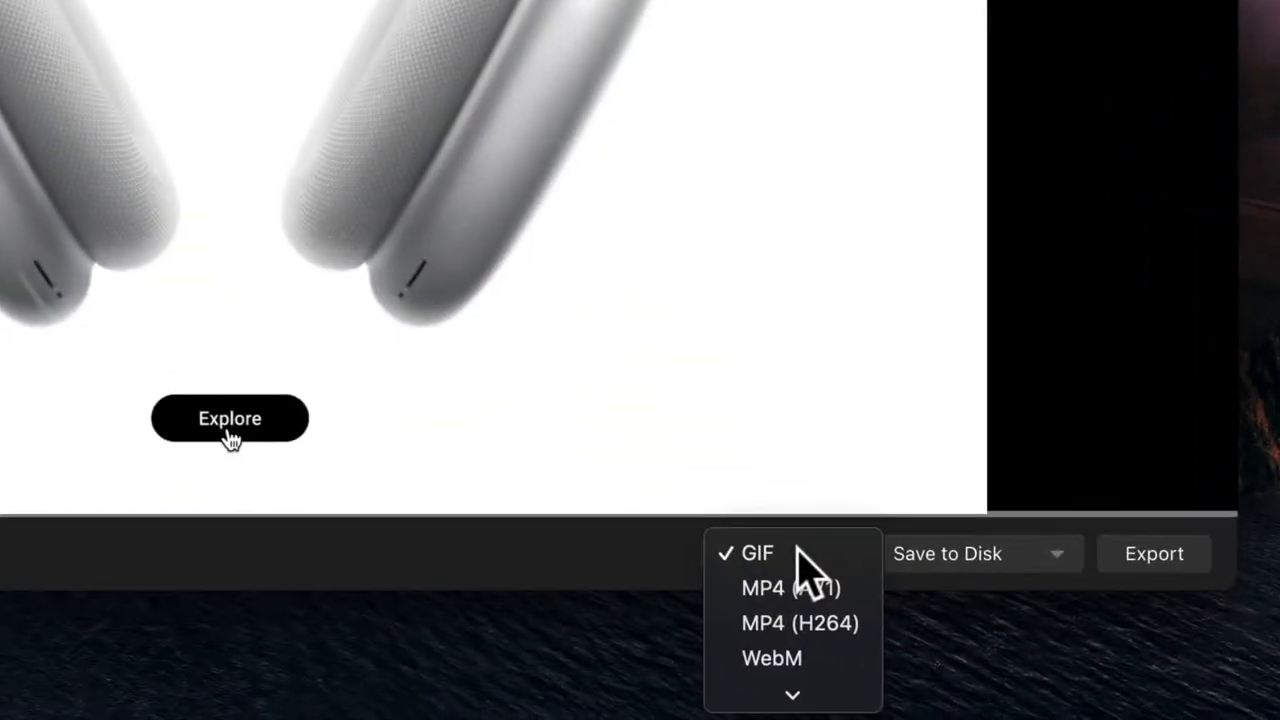
pyautogui.moveTo(1095, 560)
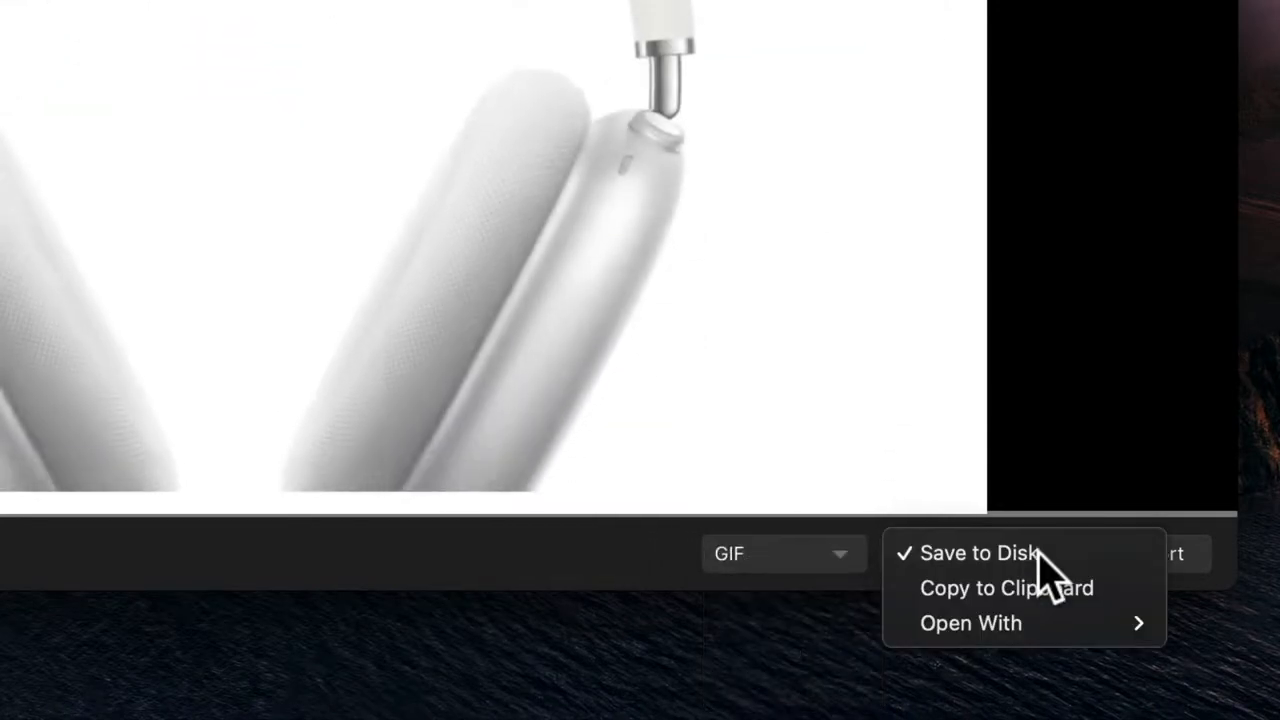
pyautogui.click(978, 552)
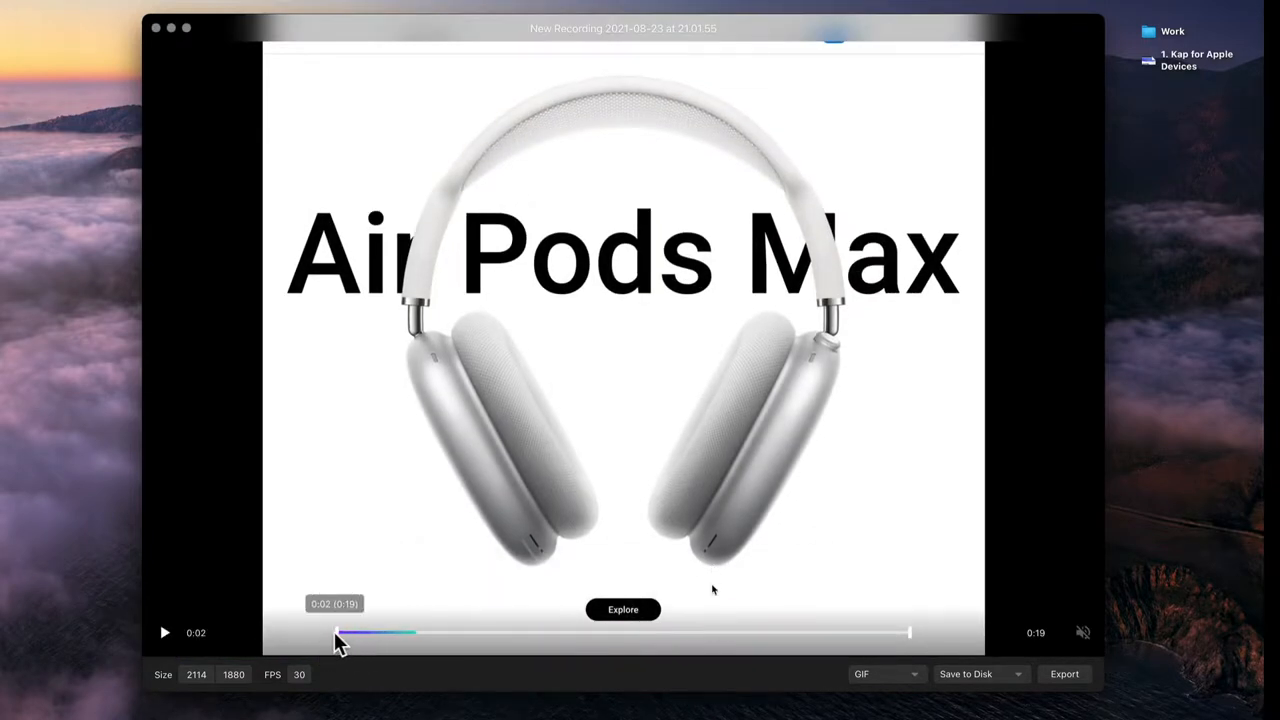
# - Play the recording and trim its beginning to about 0:03
pyautogui.click(164, 632)
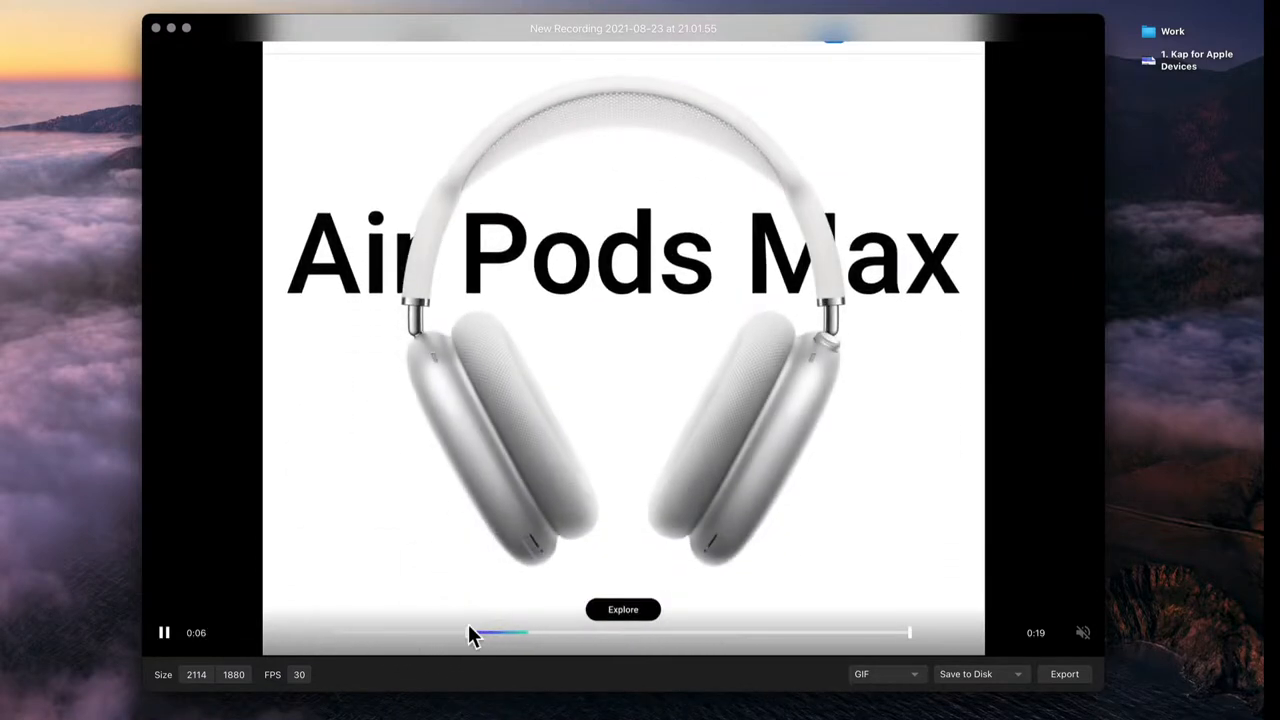
pyautogui.moveTo(475, 632); pyautogui.dragTo(435, 632)
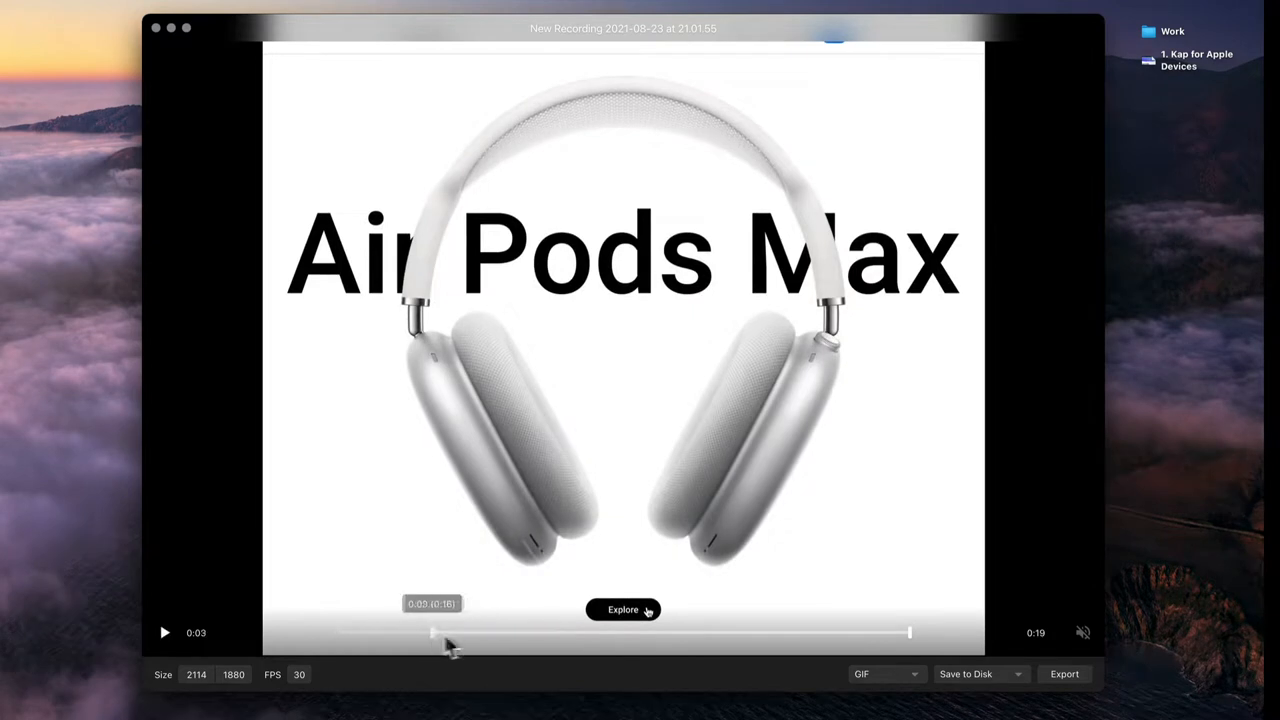
pyautogui.click(165, 632)
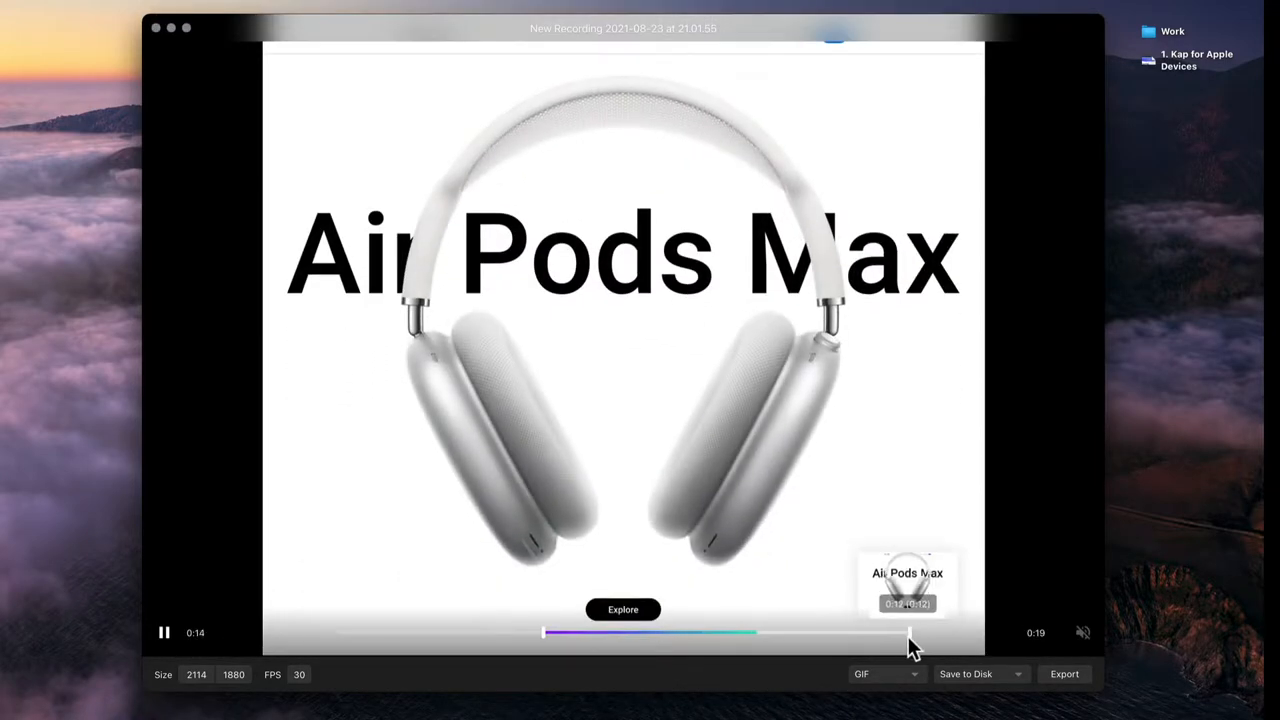
# - Trim the clip's end to about 0:14 and scrub through to check it
pyautogui.moveTo(910, 632); pyautogui.dragTo(745, 632)
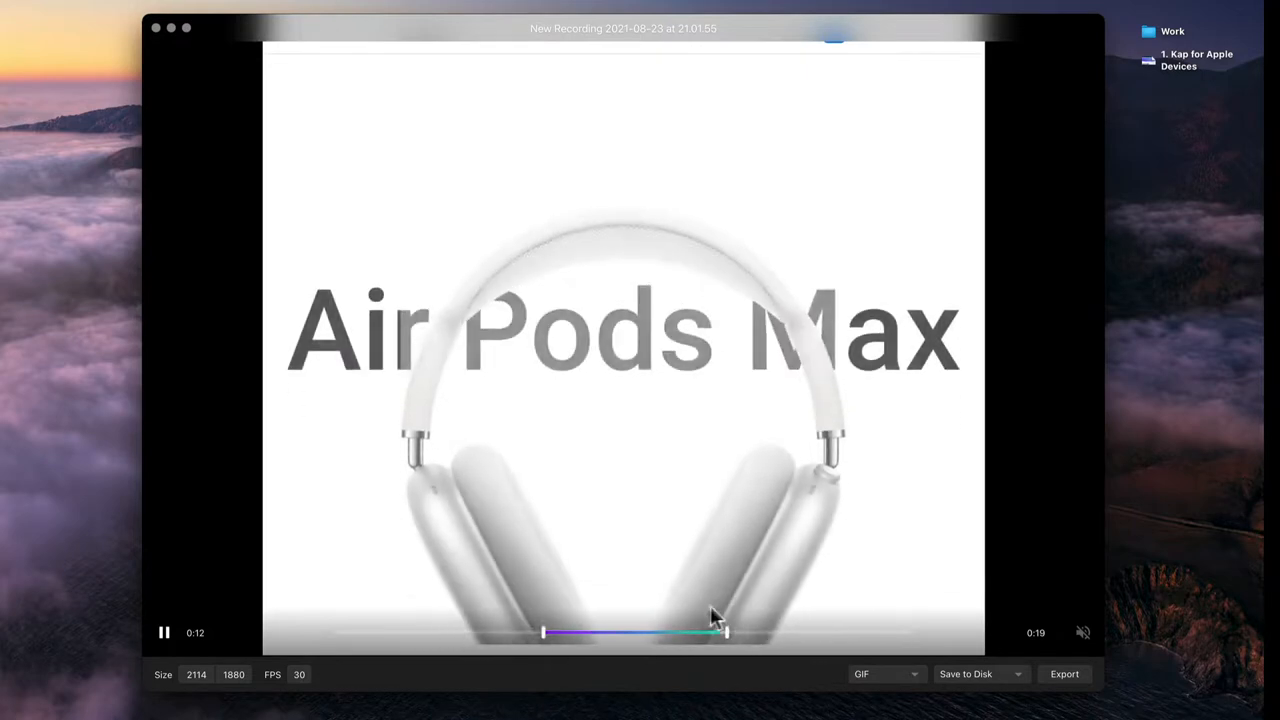
pyautogui.moveTo(715, 632); pyautogui.dragTo(755, 632)
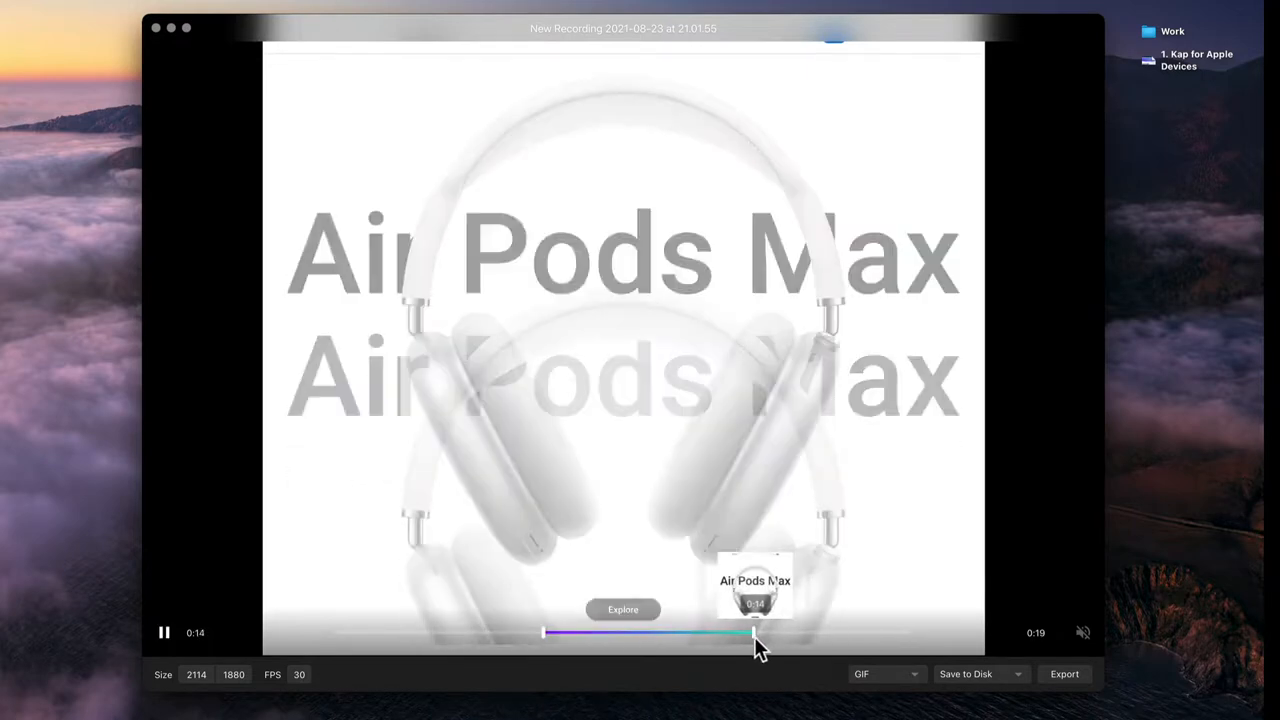
pyautogui.moveTo(755, 632); pyautogui.dragTo(700, 632)
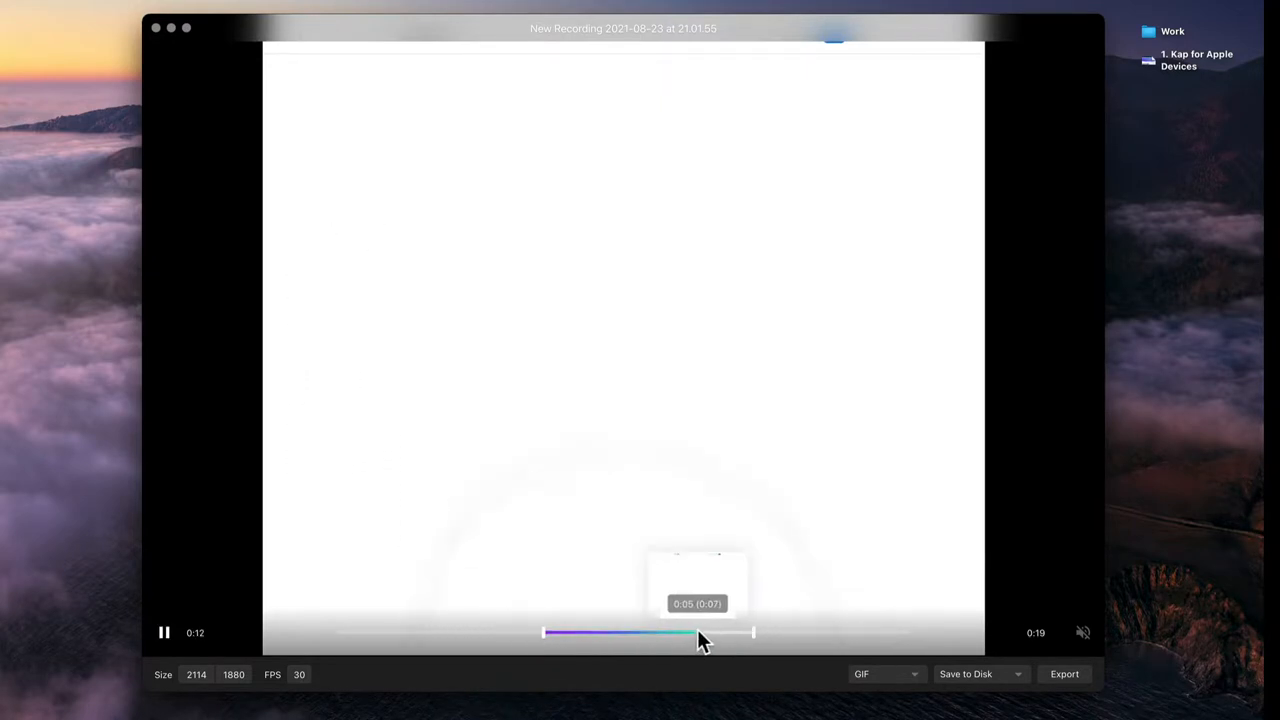
pyautogui.moveTo(685, 632); pyautogui.dragTo(753, 632)
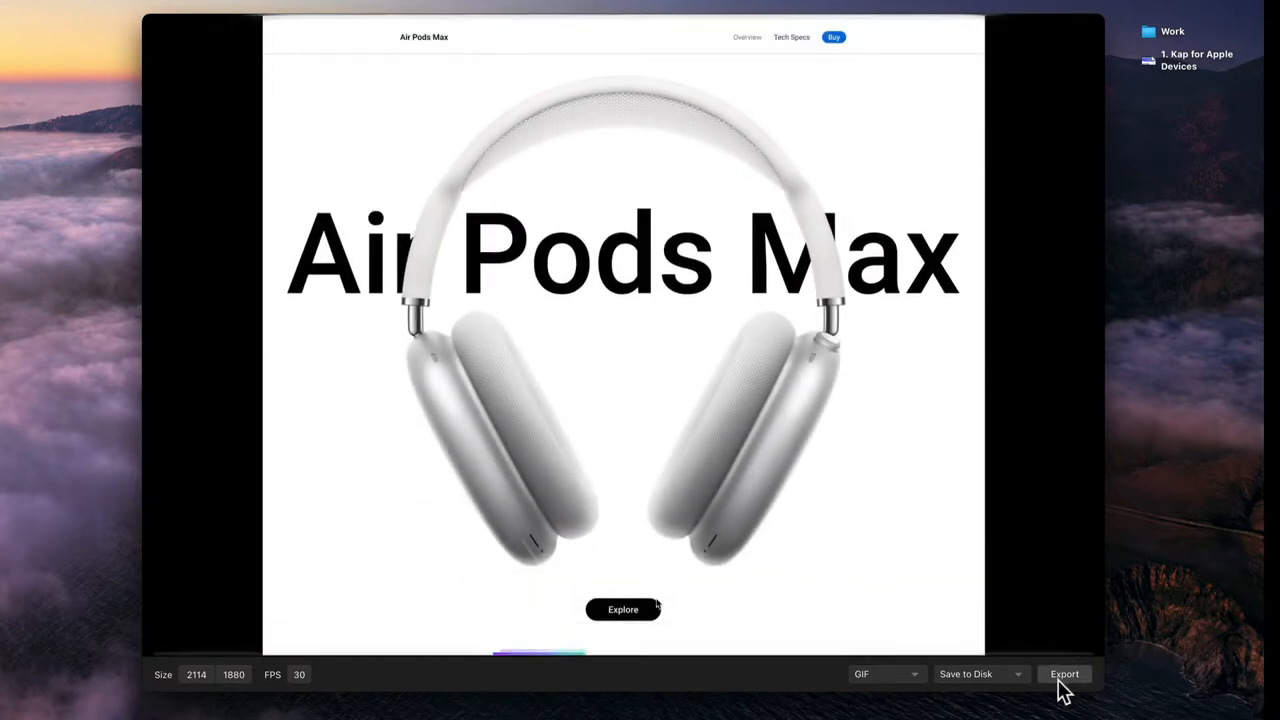
# - Export the trimmed clip and save it as Capture.gif on the Desktop
pyautogui.click(1064, 673)
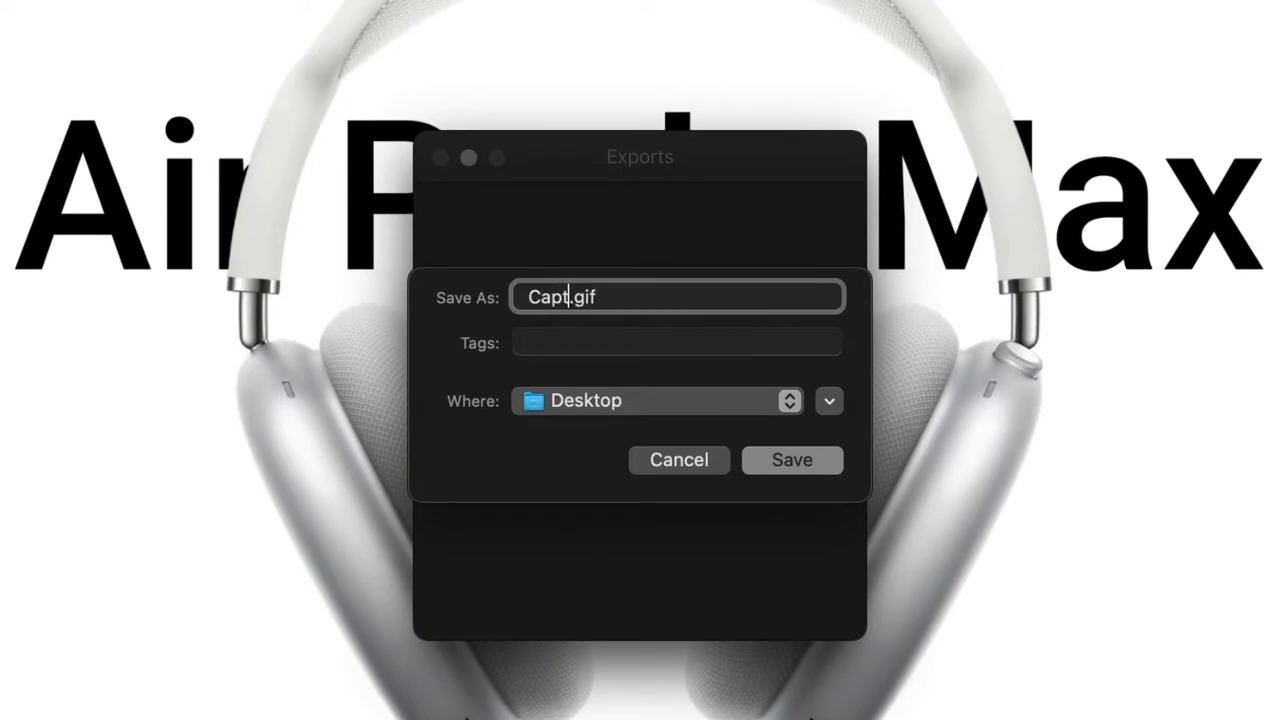
pyautogui.click(791, 460)
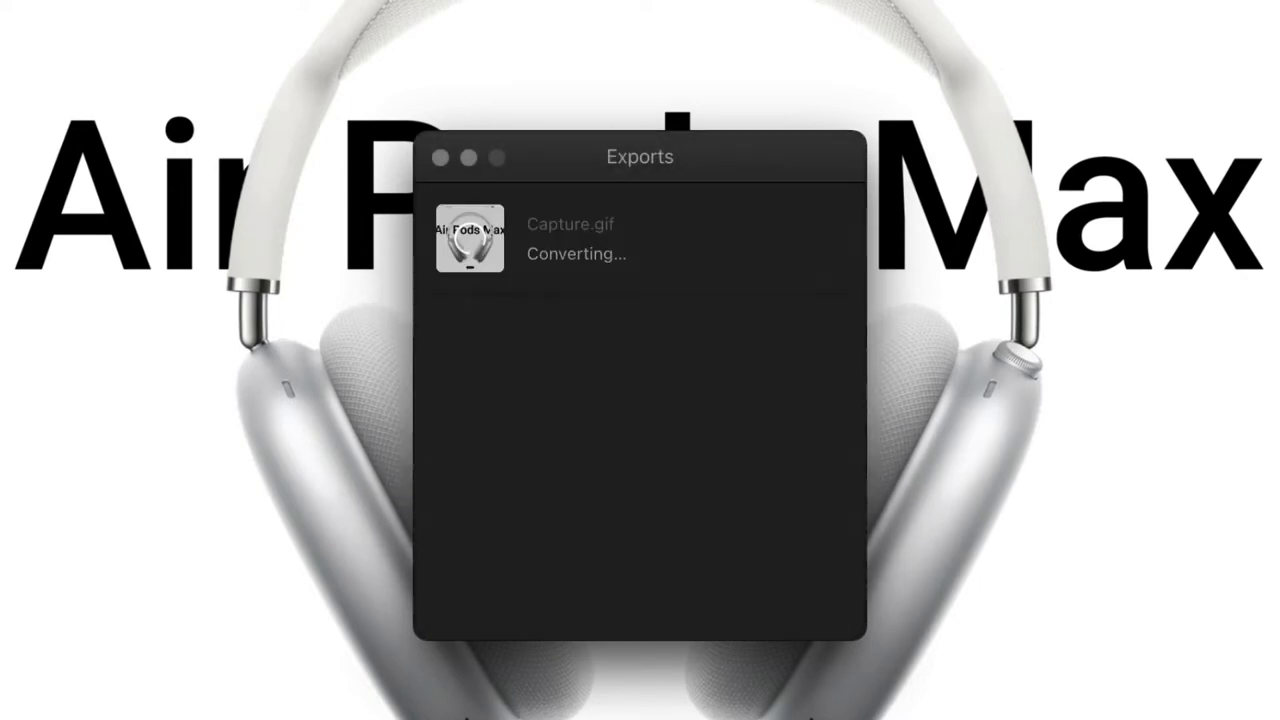
pyautogui.moveTo(625, 180)
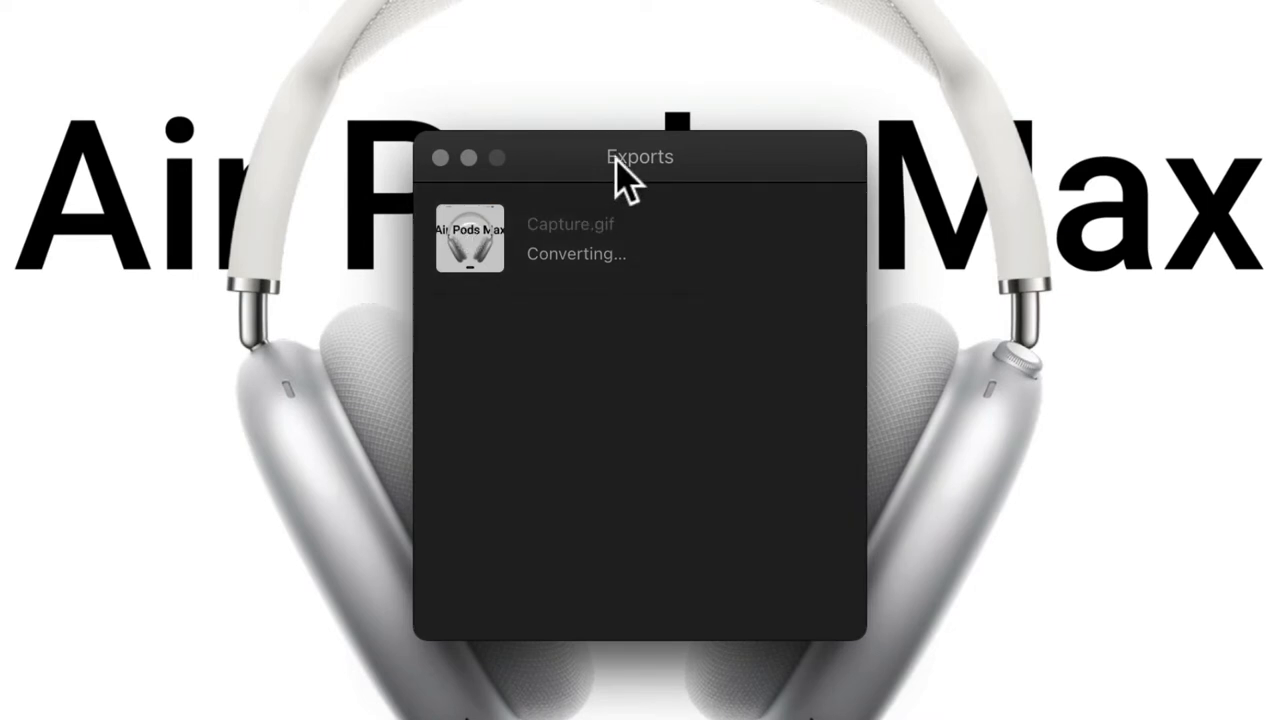